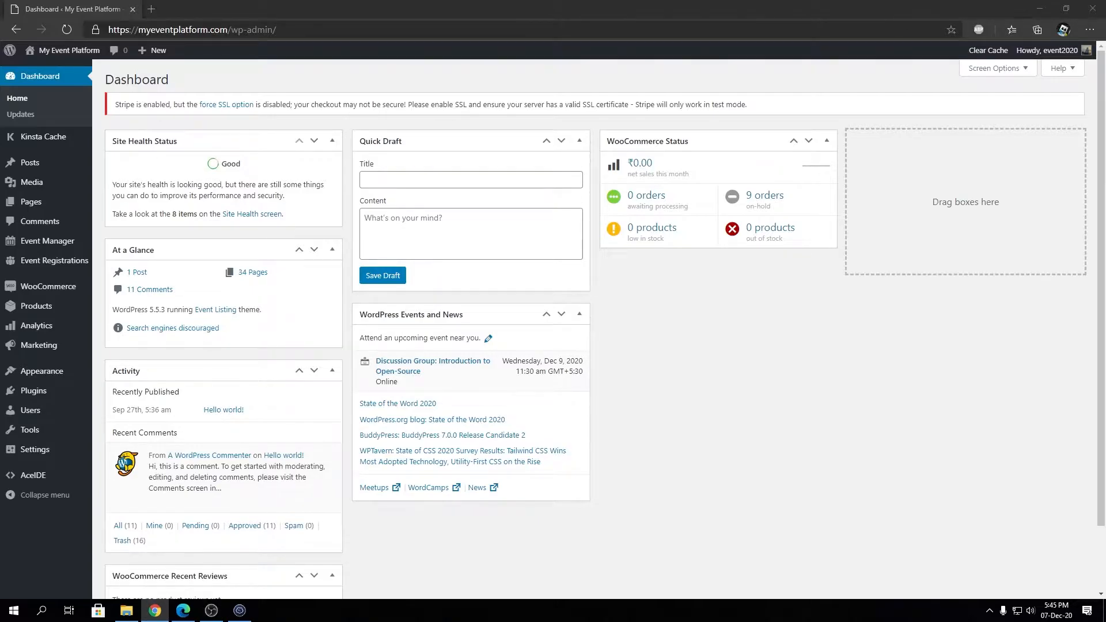
Open the site name link from the admin bar in a new browser tab.
right_click(68, 50)
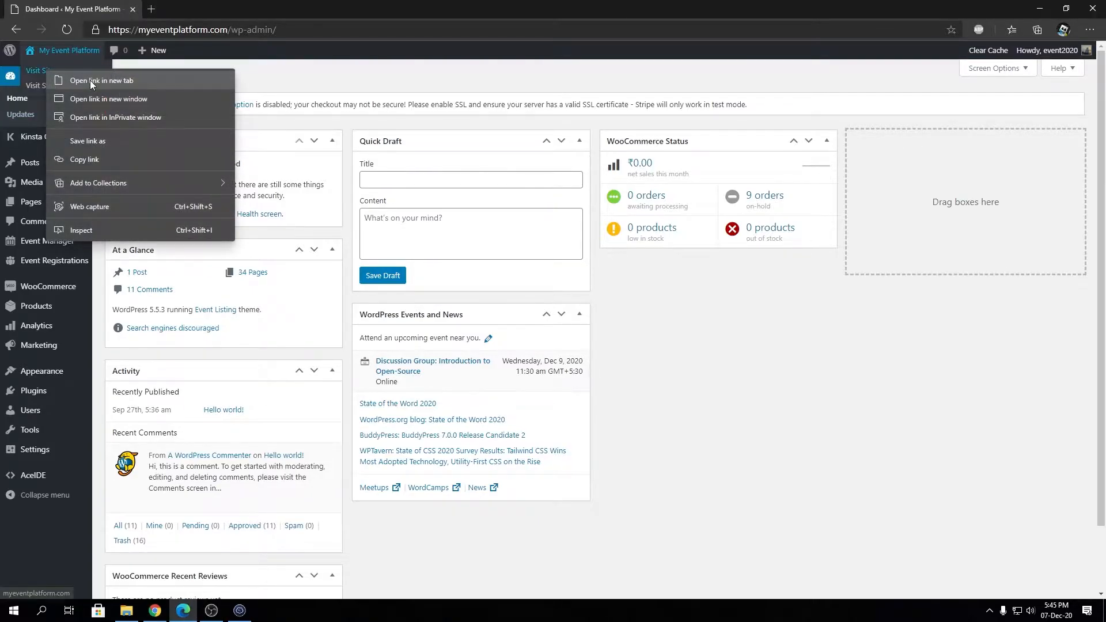
click(101, 80)
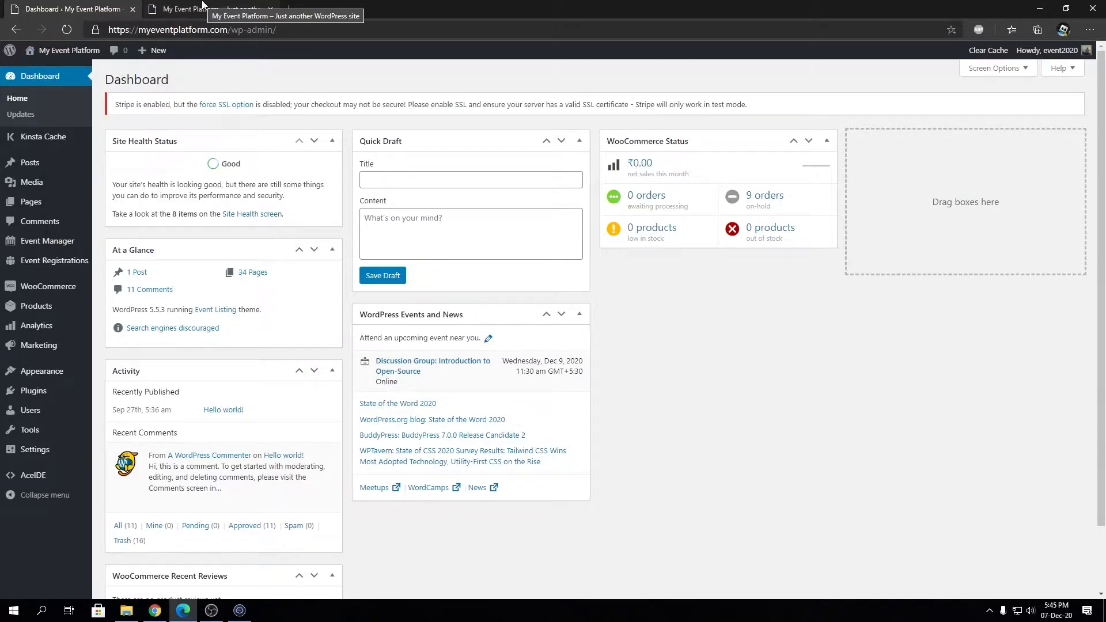
Go to the site's Events page and scroll through its event picture cards.
click(204, 8)
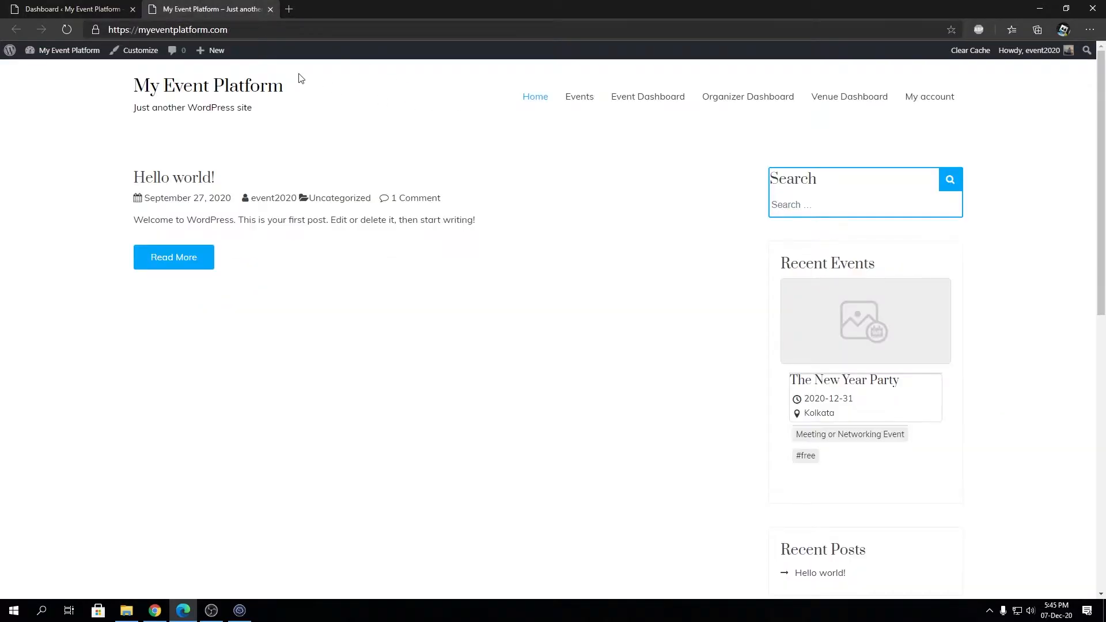
click(579, 97)
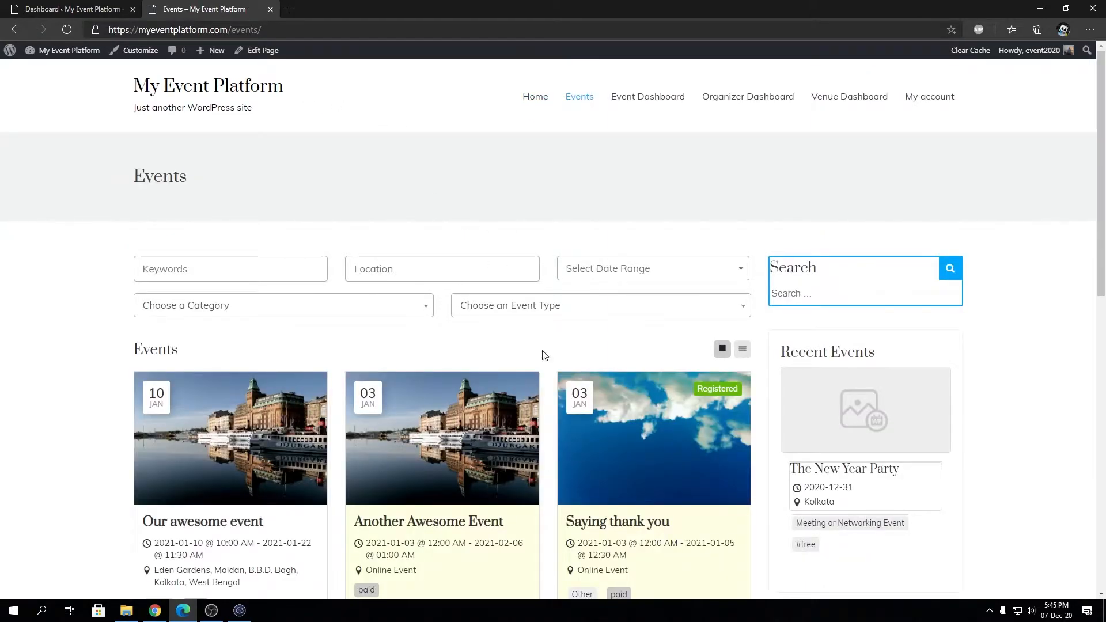
mouse_move(626, 425)
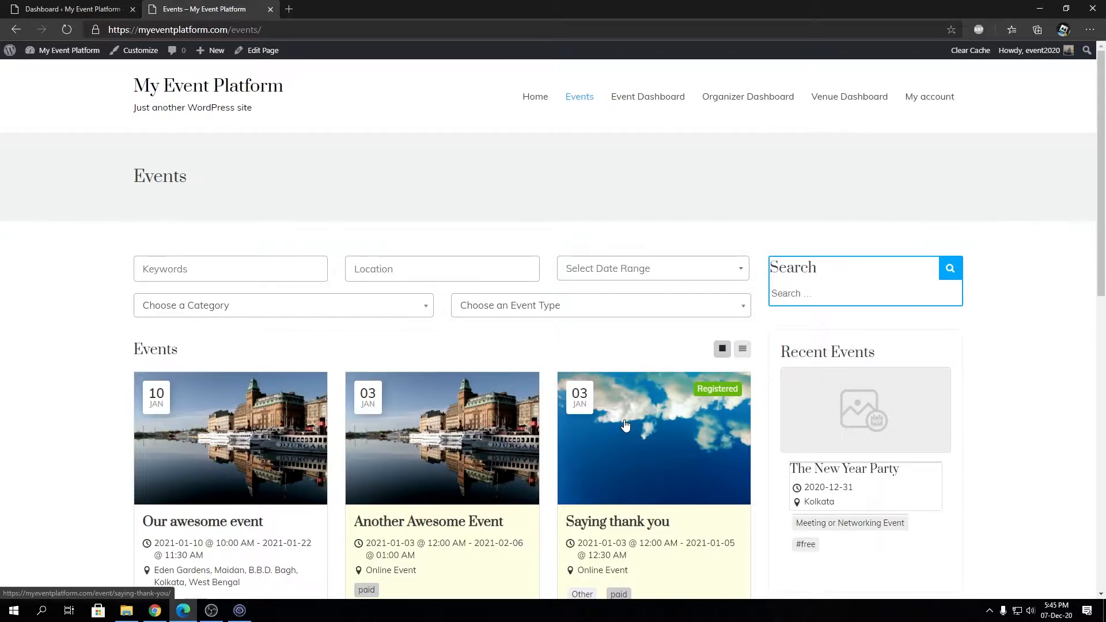
scroll(down, 3)
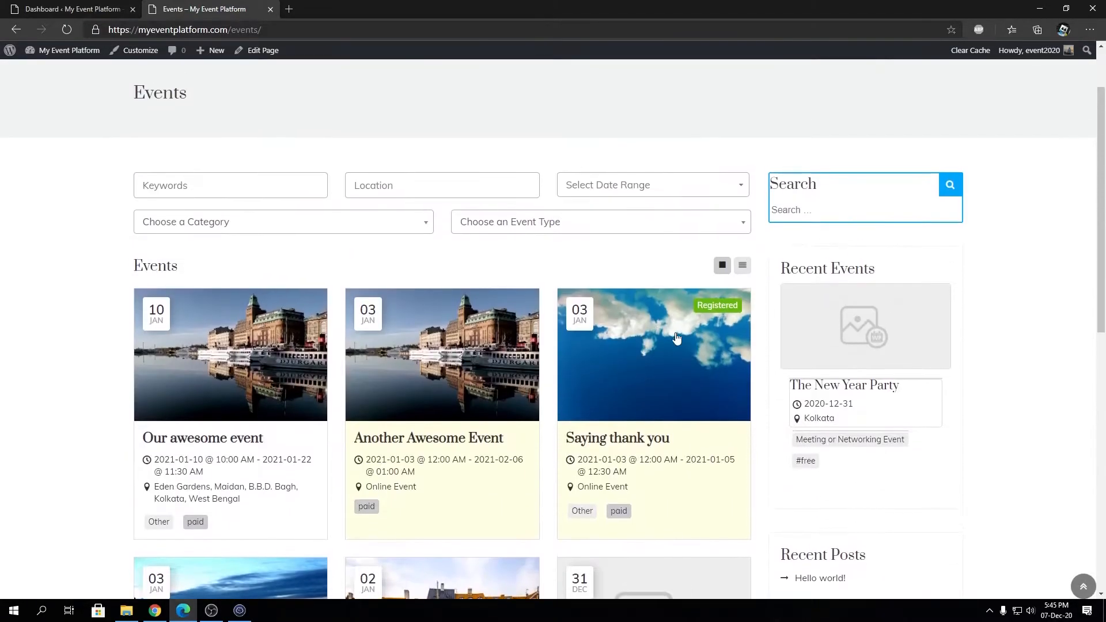
mouse_move(699, 319)
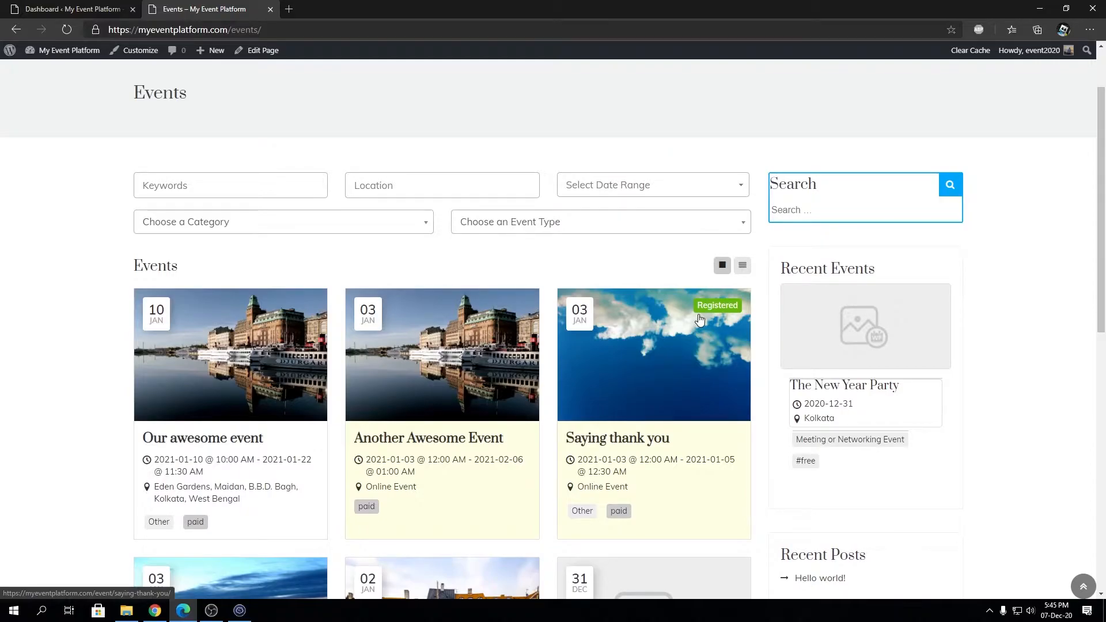
mouse_move(276, 66)
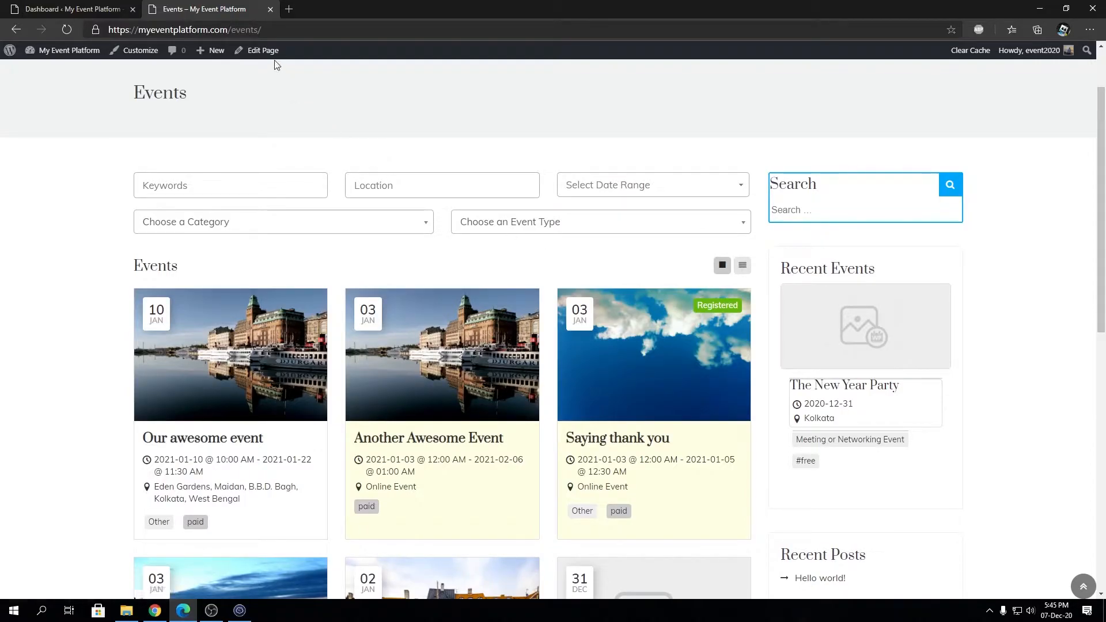
Edit the Events page and add layout_type="" inside the [events] shortcode.
click(262, 50)
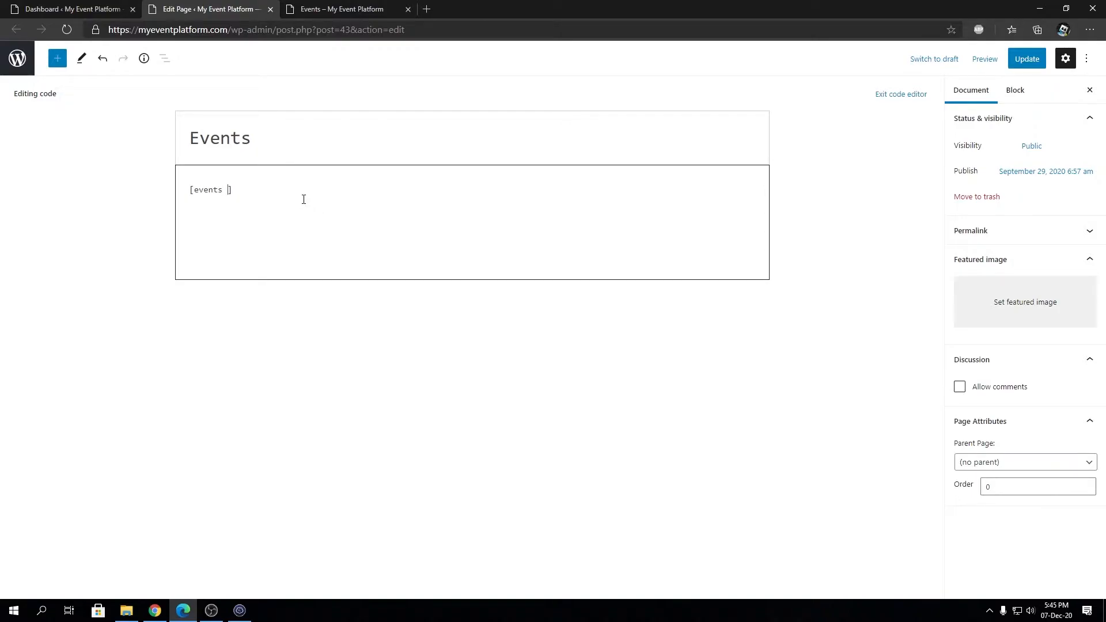
text(layo)
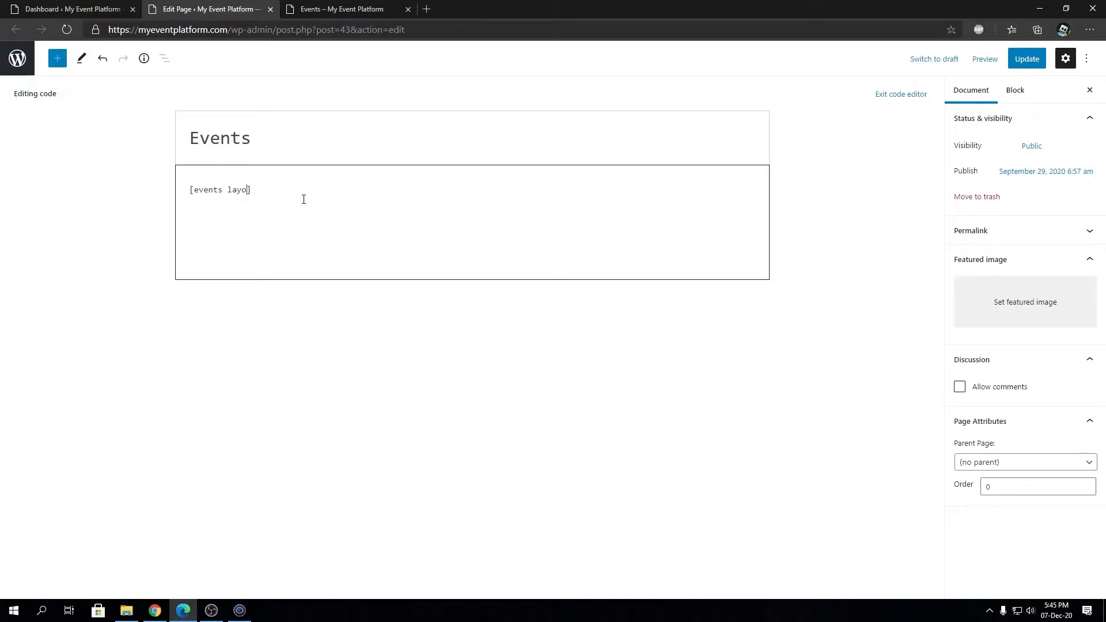
text(ut_type)
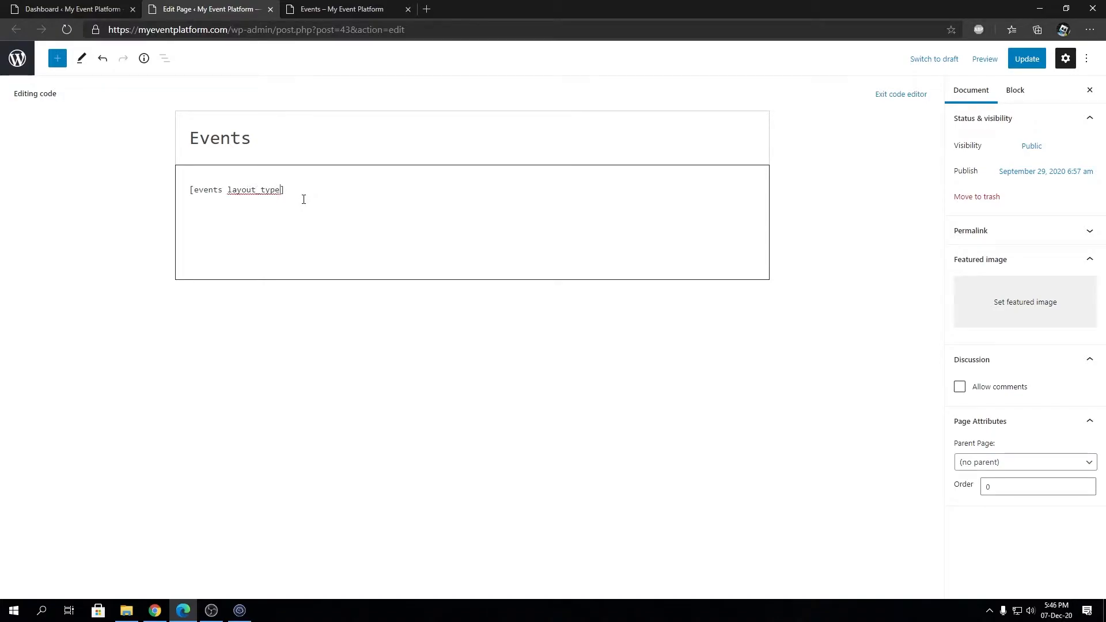
text(="")
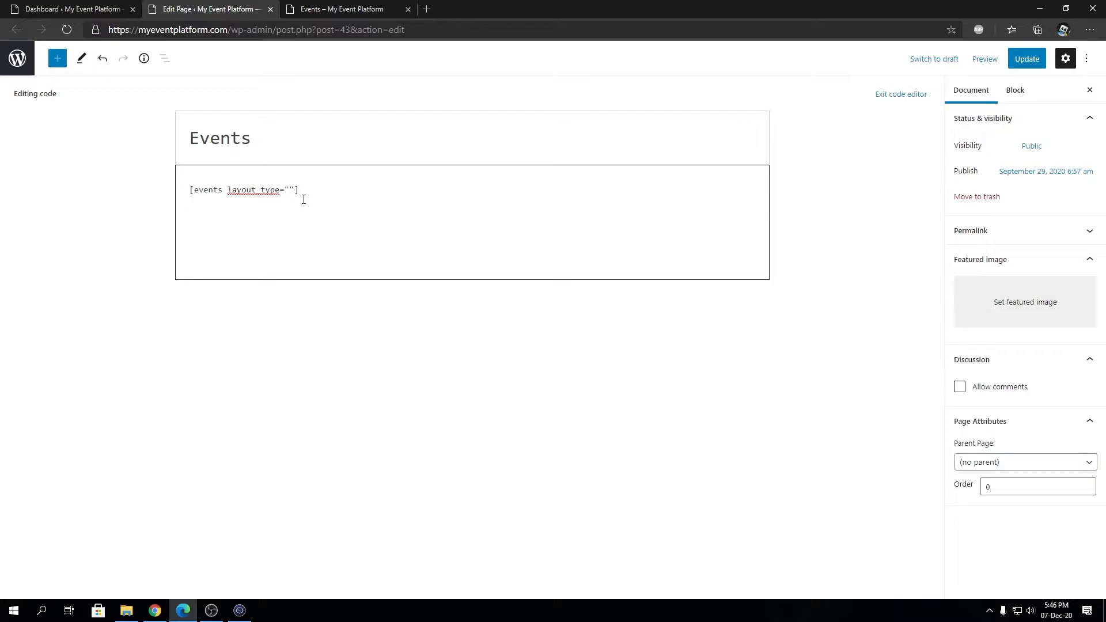
mouse_move(375, 205)
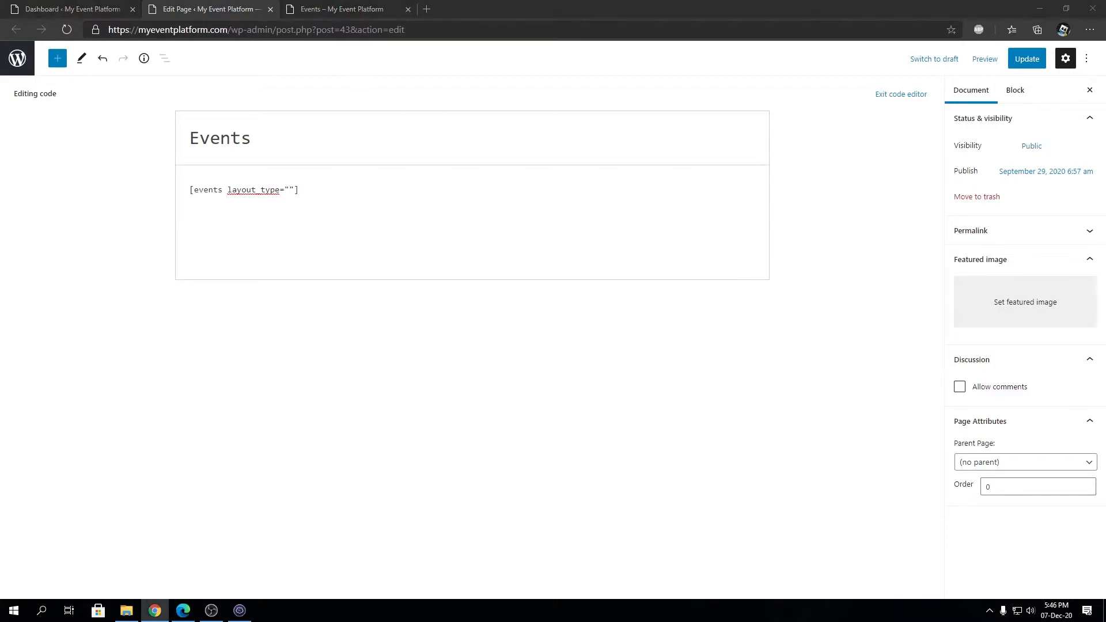
Check the Events tab, then enter line as the shortcode's layout_type value.
click(345, 9)
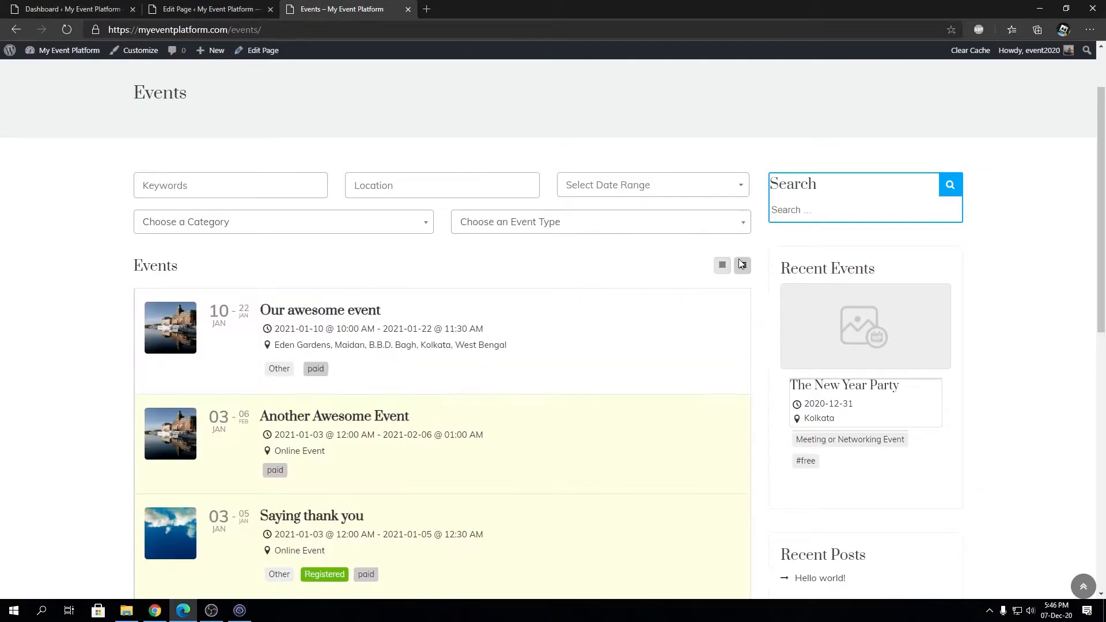
click(204, 8)
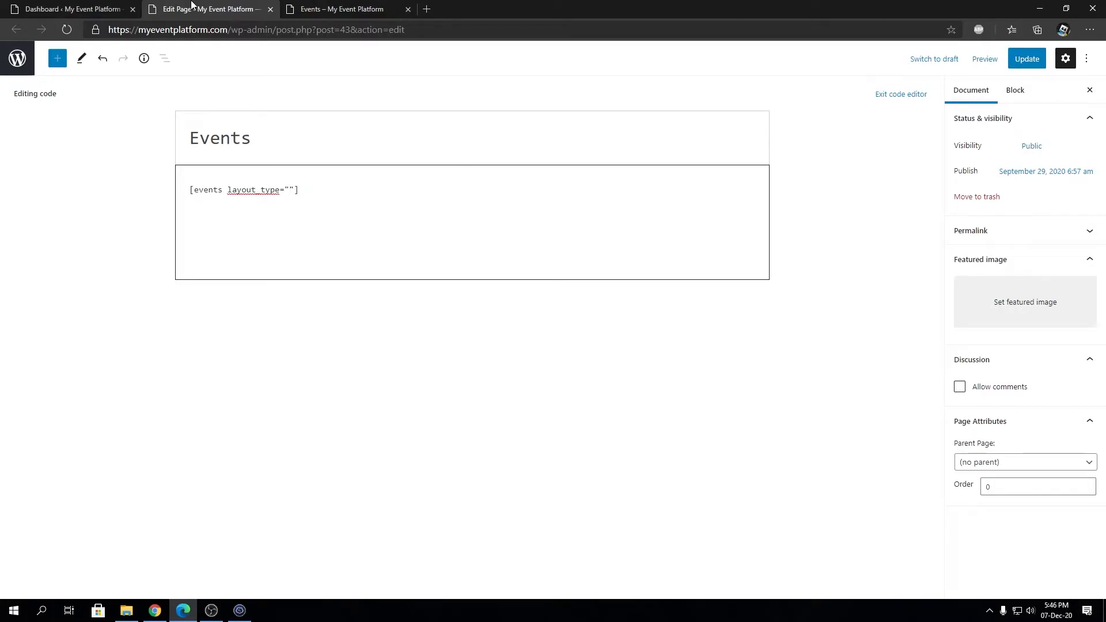
click(289, 189)
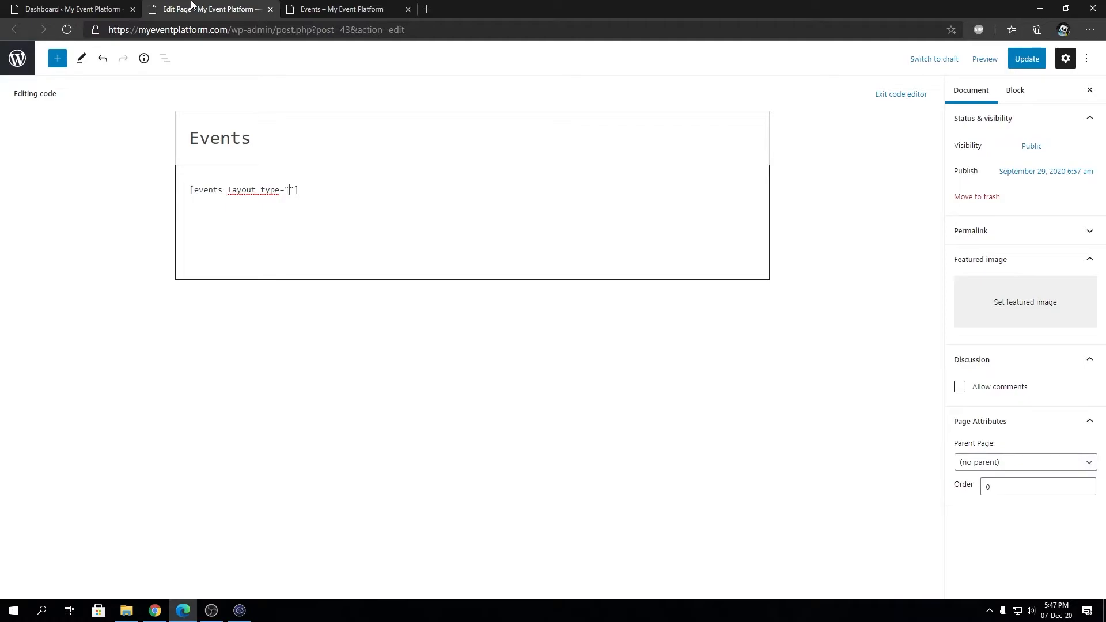
text(b9)
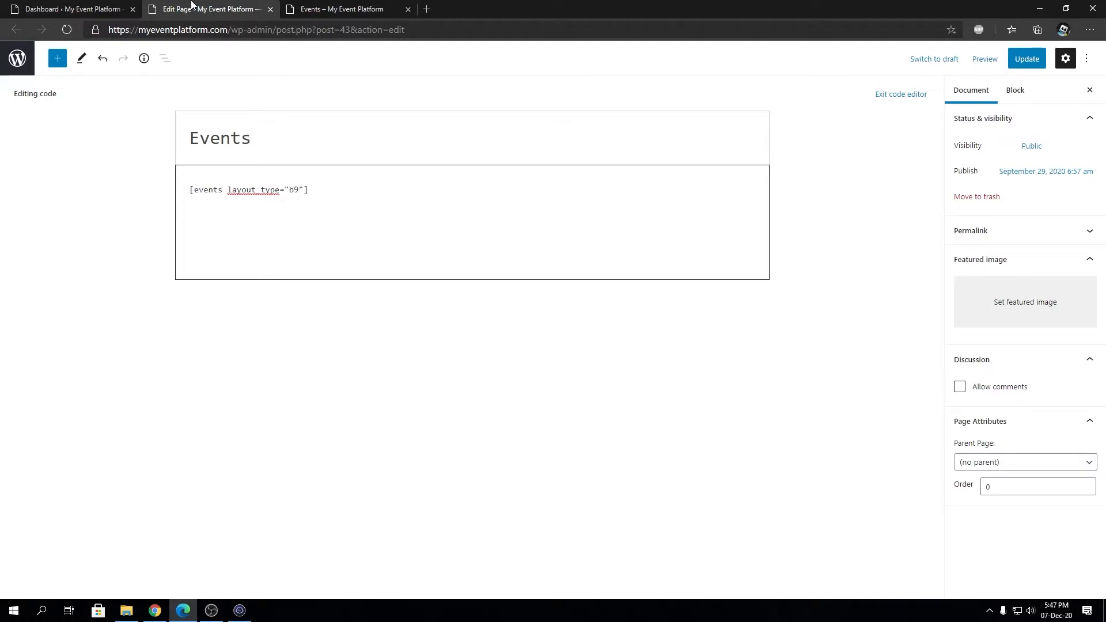
text(line)
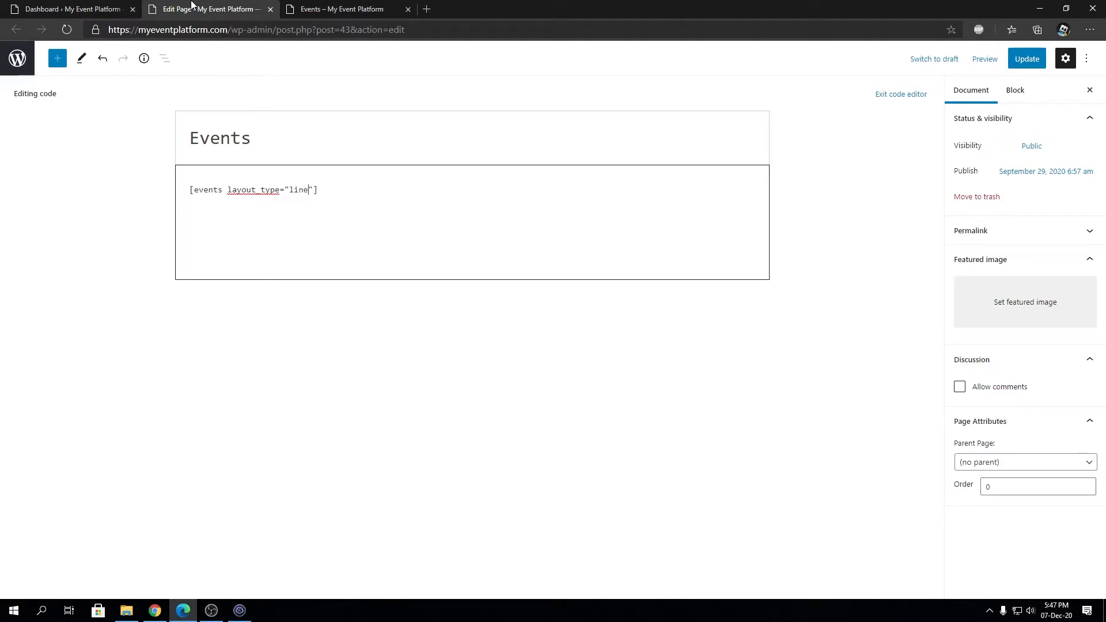
mouse_move(1027, 59)
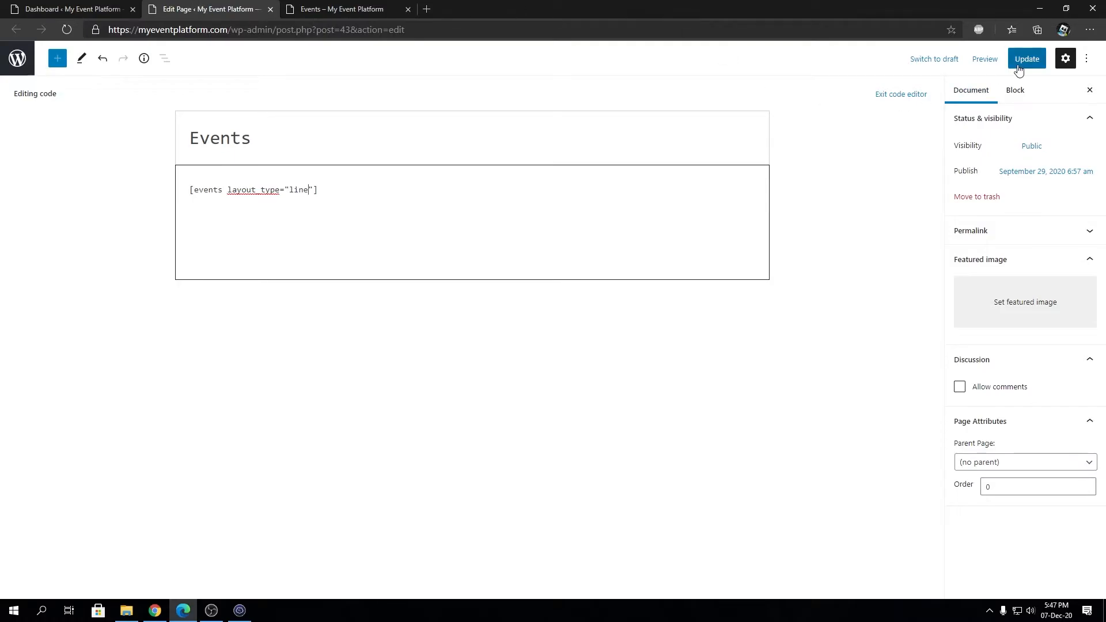
Scroll through the Events page showing events as stacked line-layout rows.
click(345, 9)
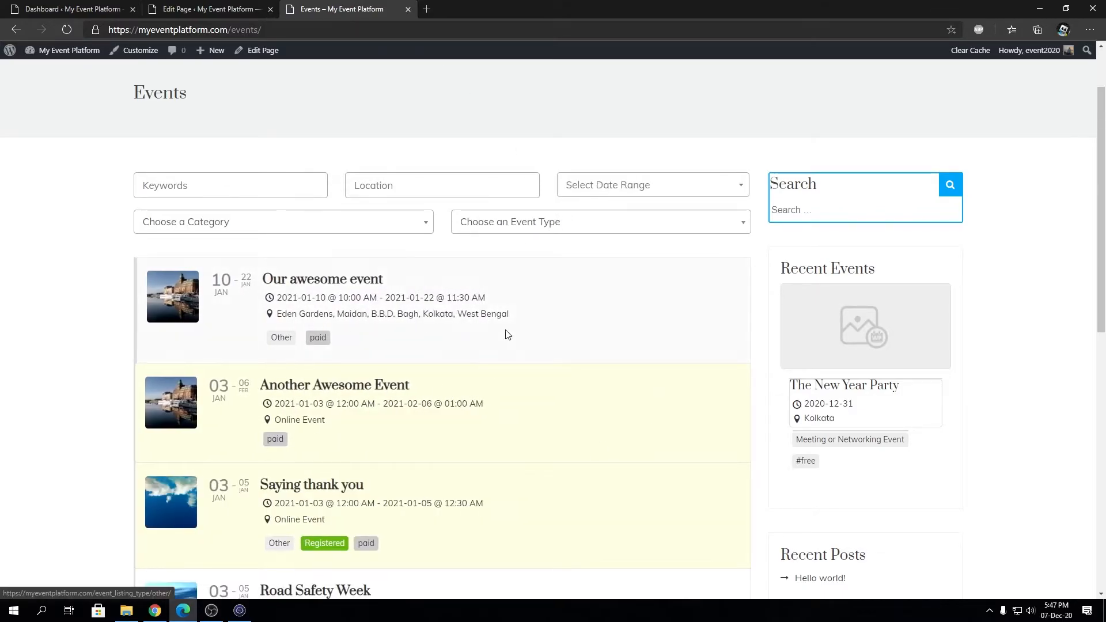
scroll(down, 3)
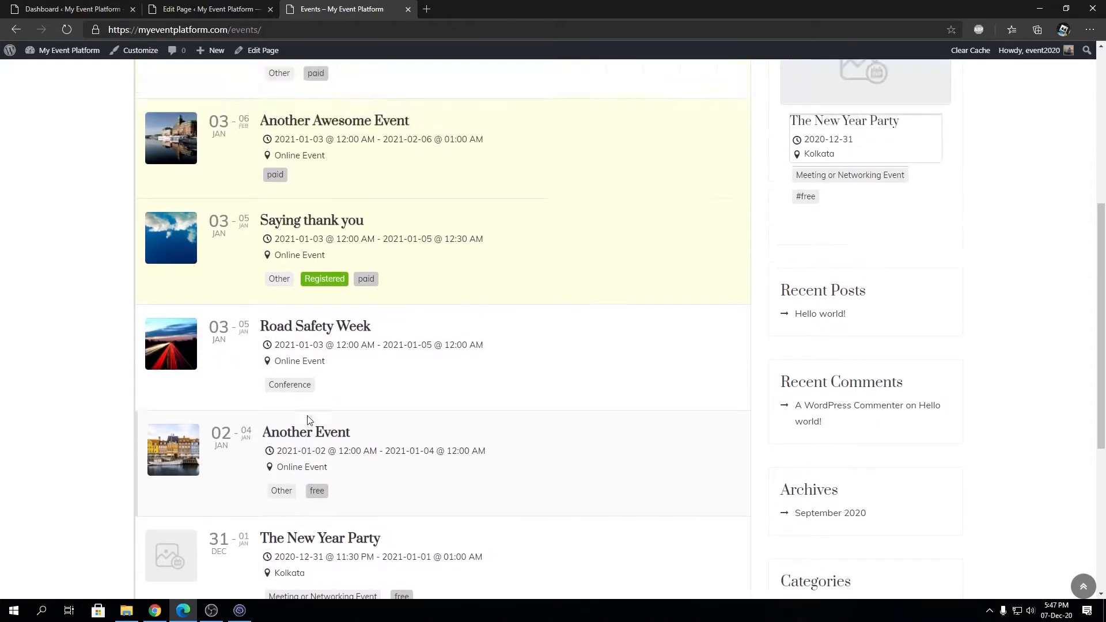
scroll(up, 3)
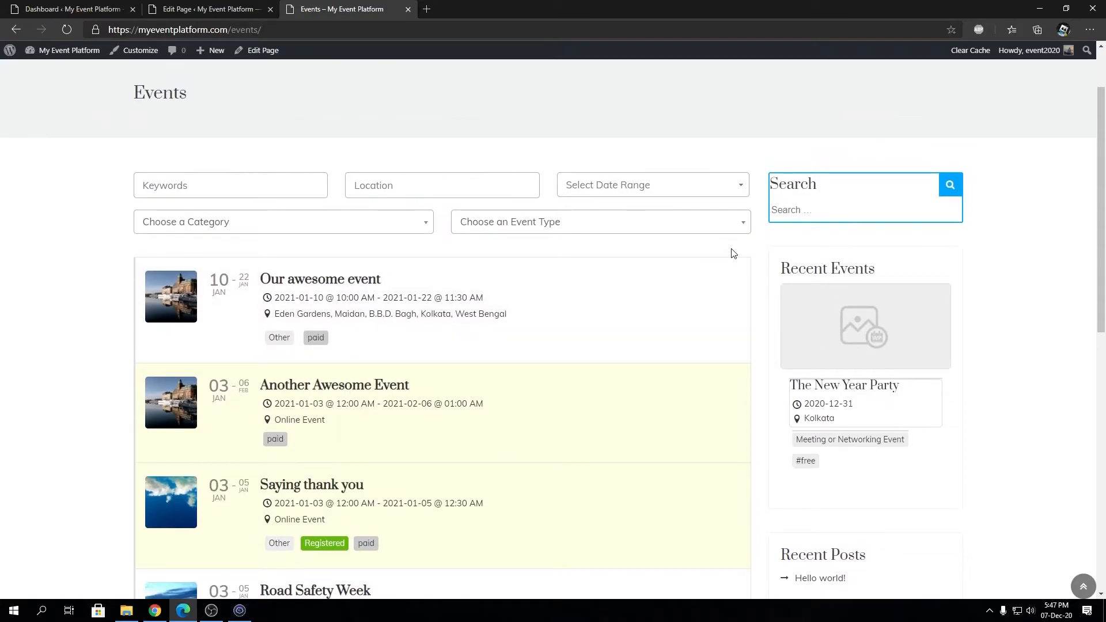
mouse_move(522, 57)
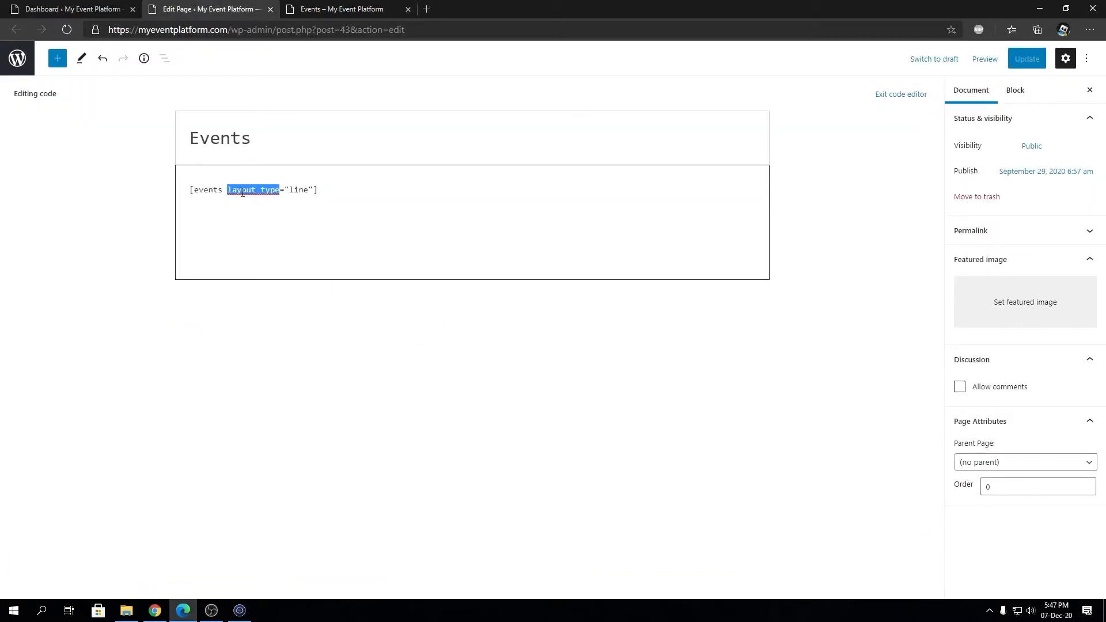
Change layout_type to box, update the page, and reload the Events tab.
click(345, 9)
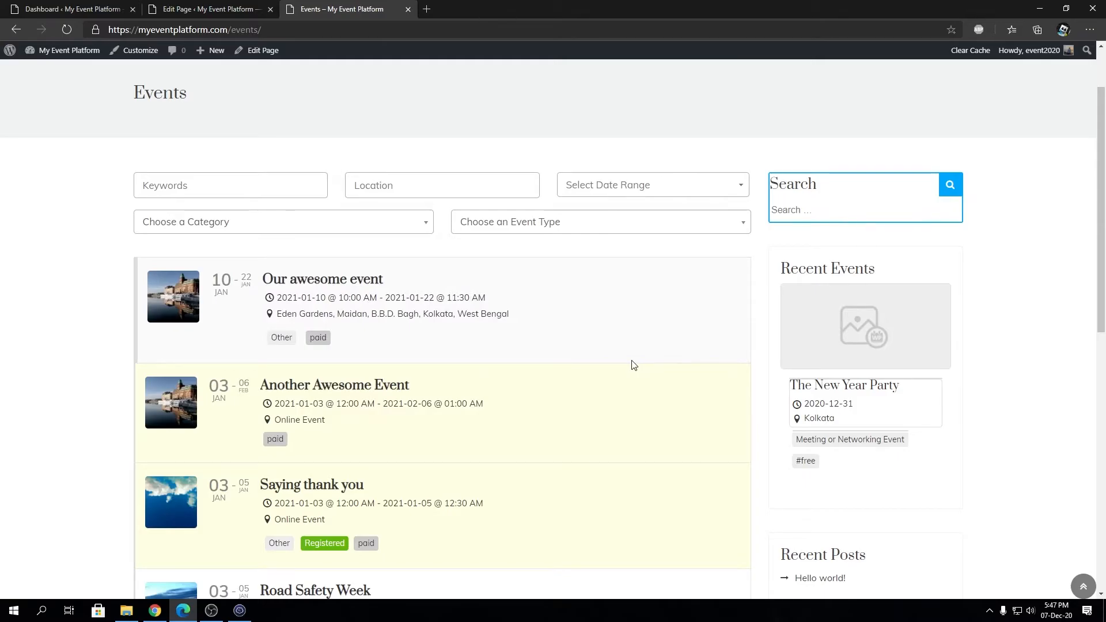
click(208, 9)
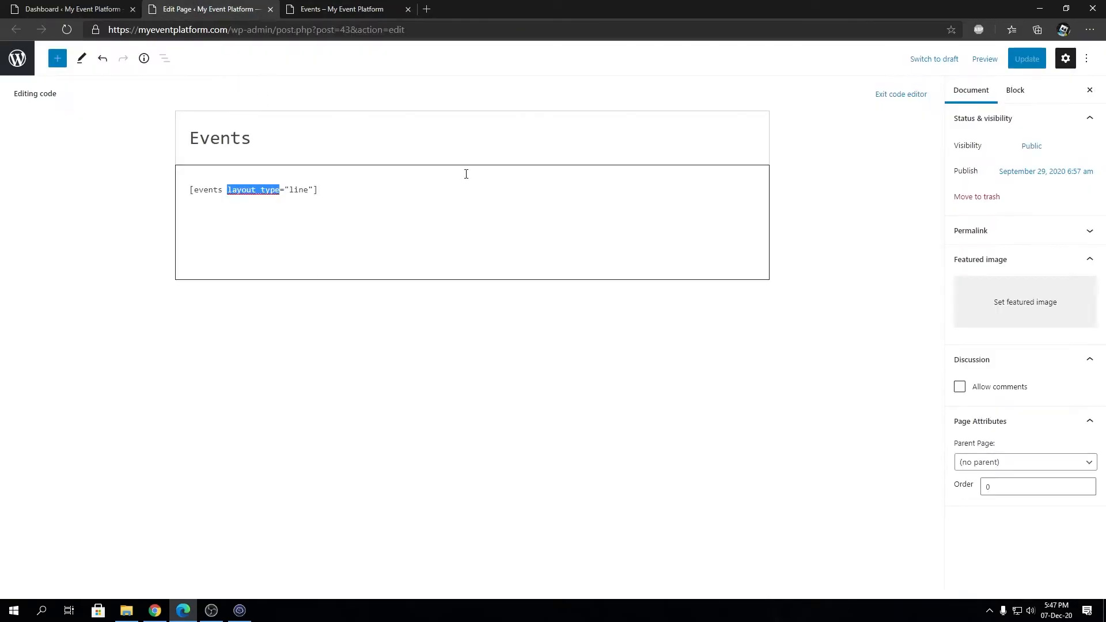
text(box)
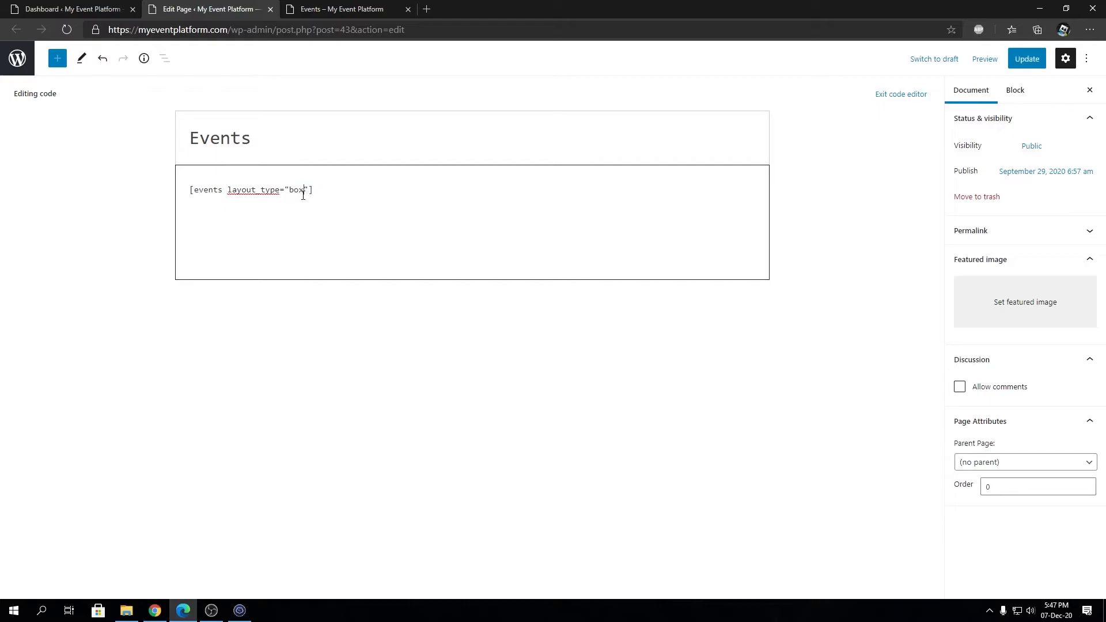
click(1026, 59)
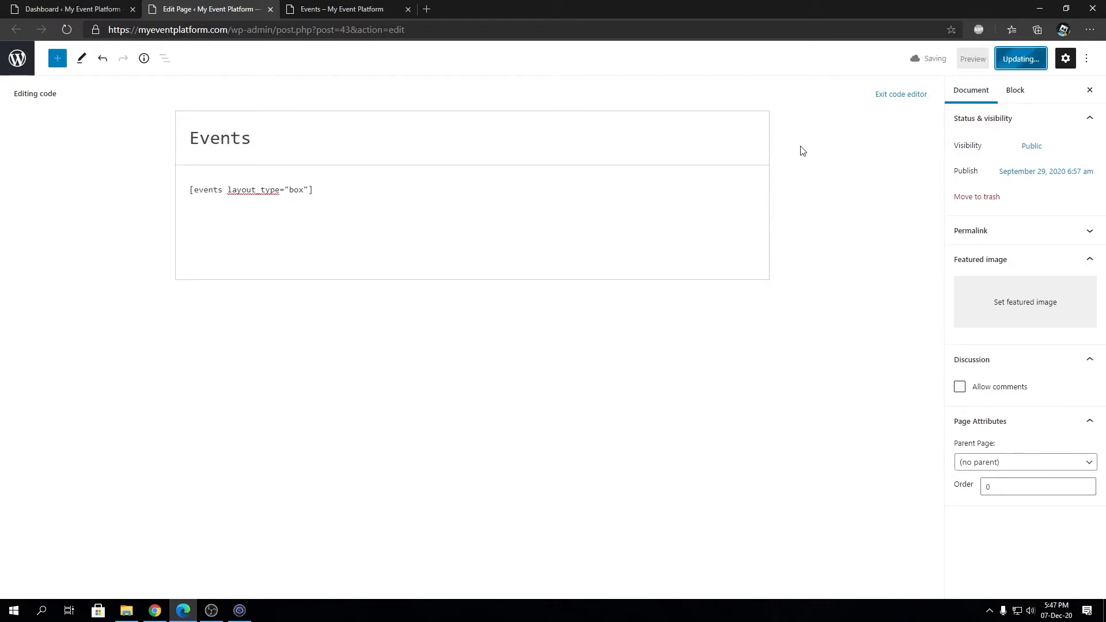
click(346, 8)
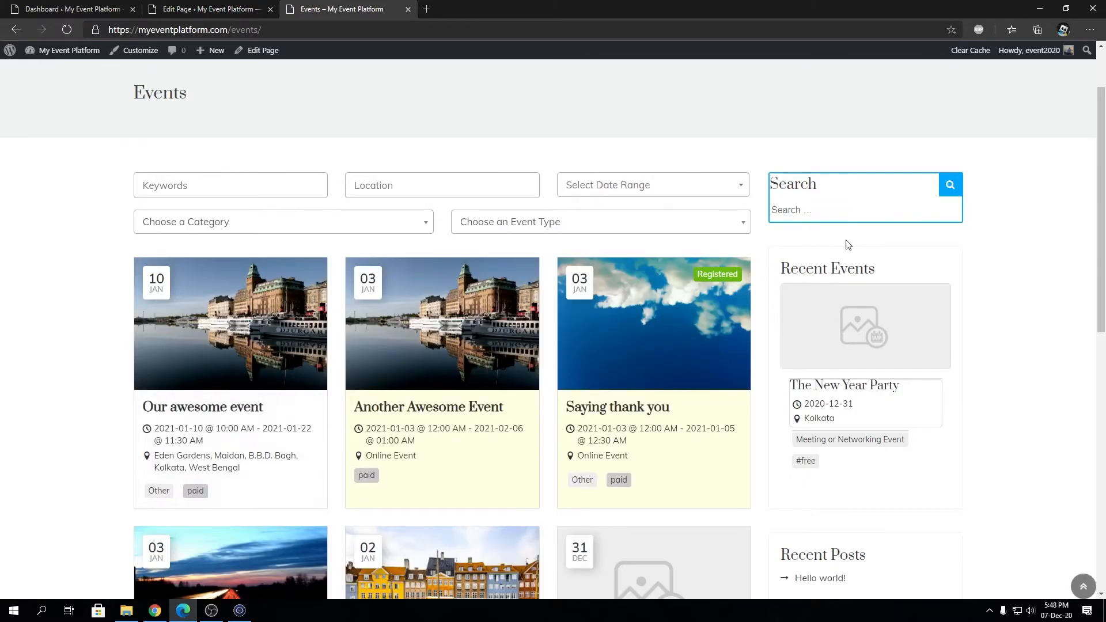
Scroll through the six-card box grid, then return to the page editor.
scroll(down, 3)
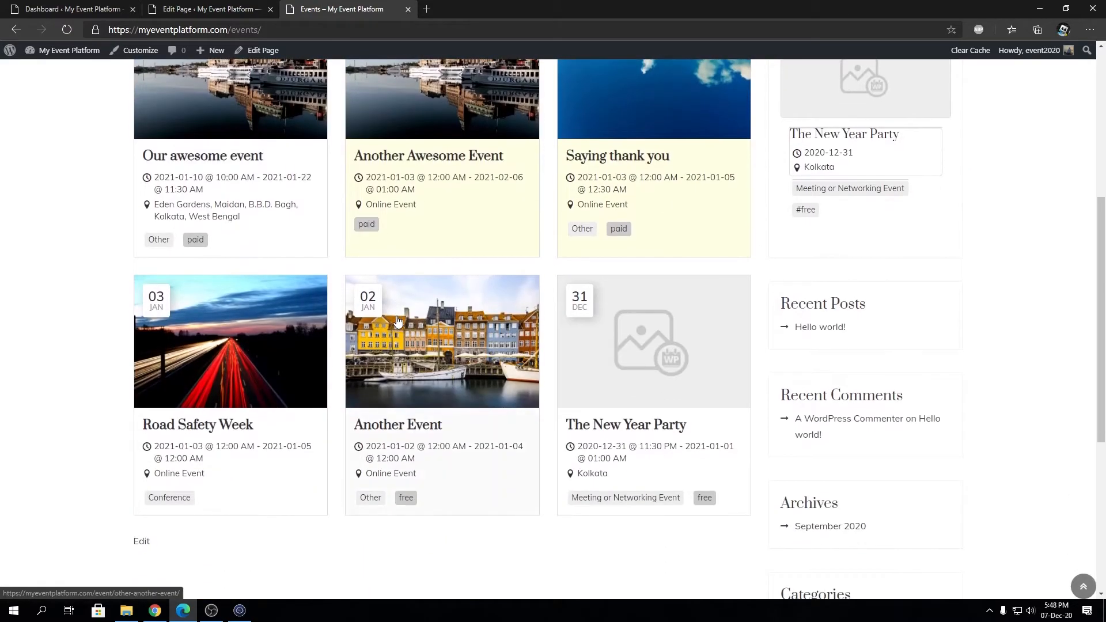
scroll(up, 3)
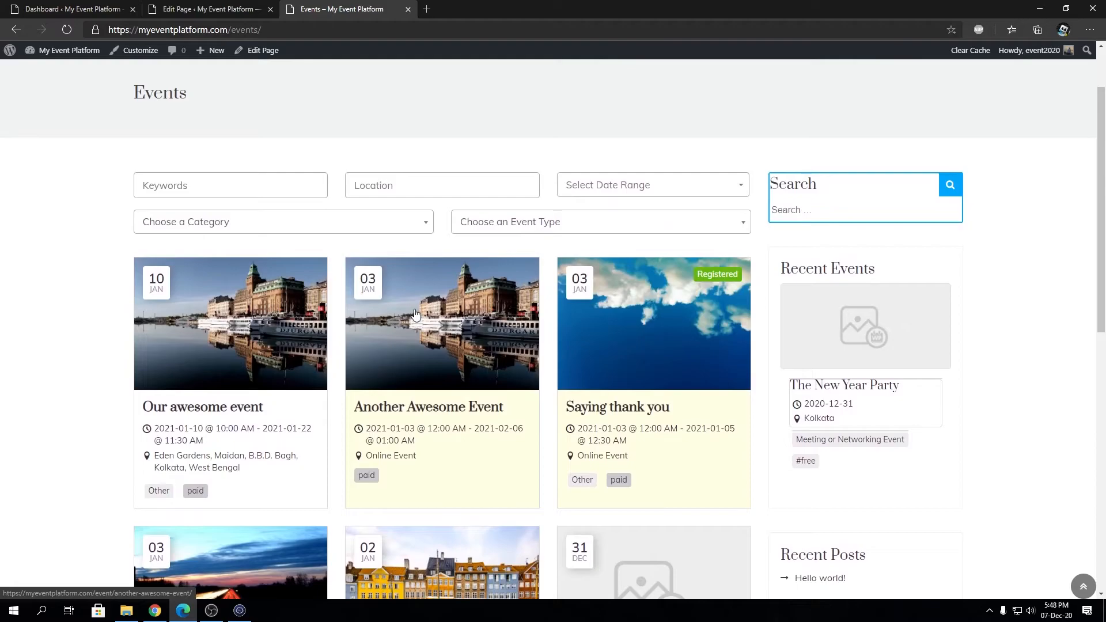
click(204, 9)
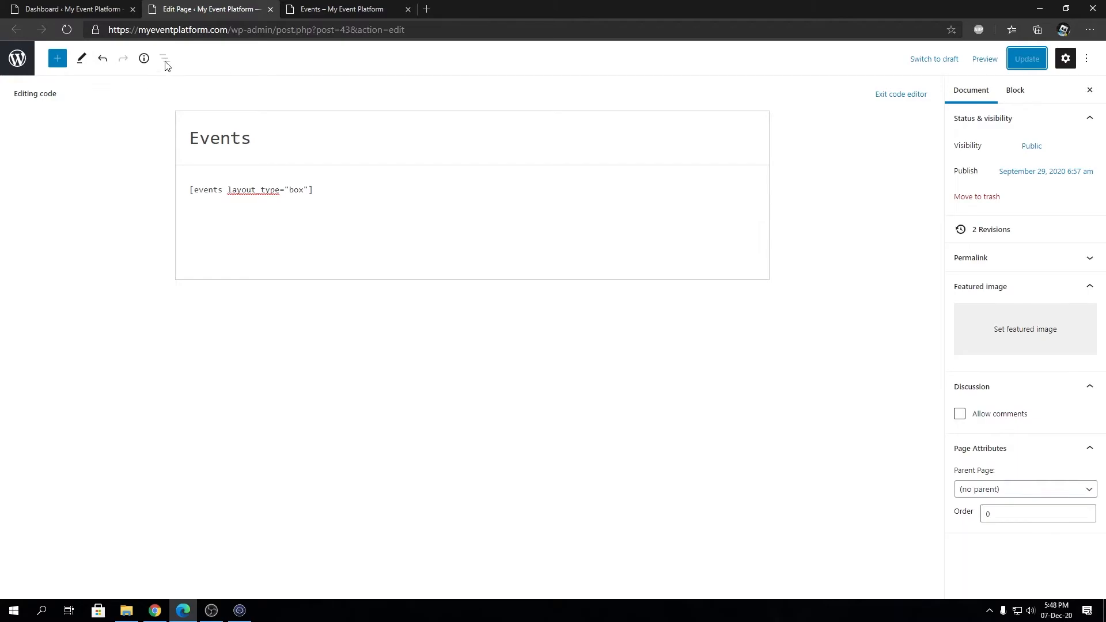
Enter 'calender' as the layout_type value, update, then return to fix the spelling.
text(calender)
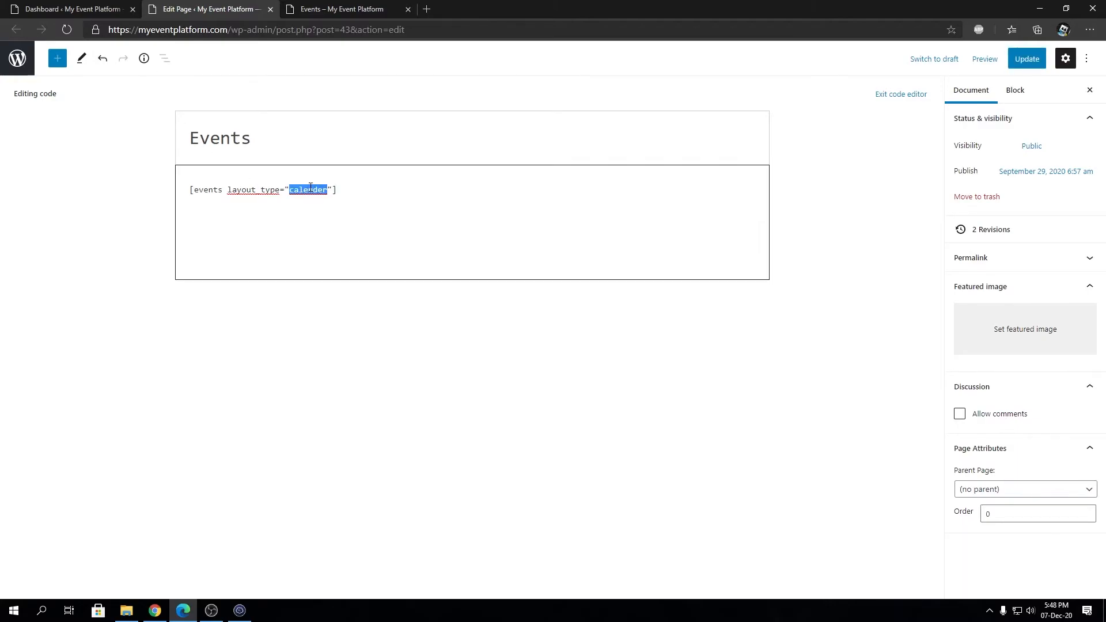
click(1026, 59)
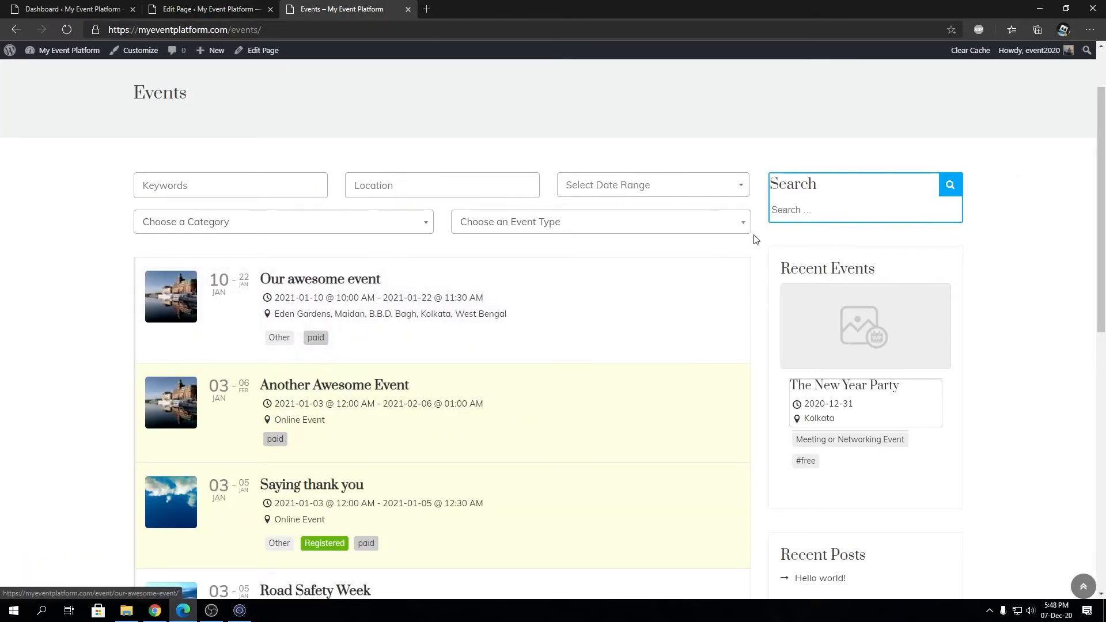
click(442, 185)
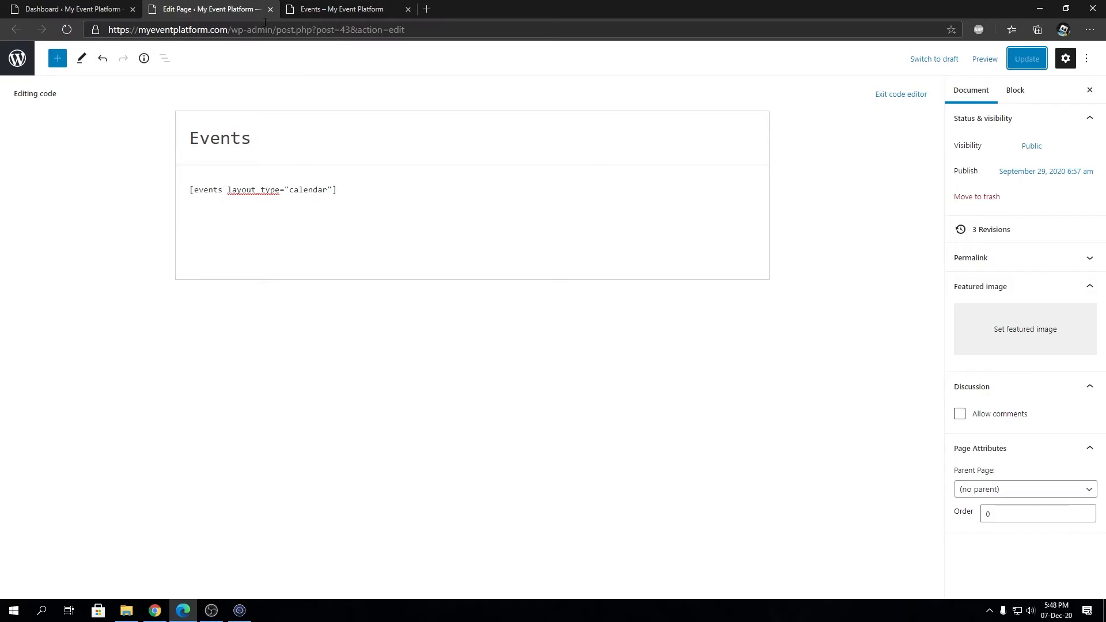
click(346, 9)
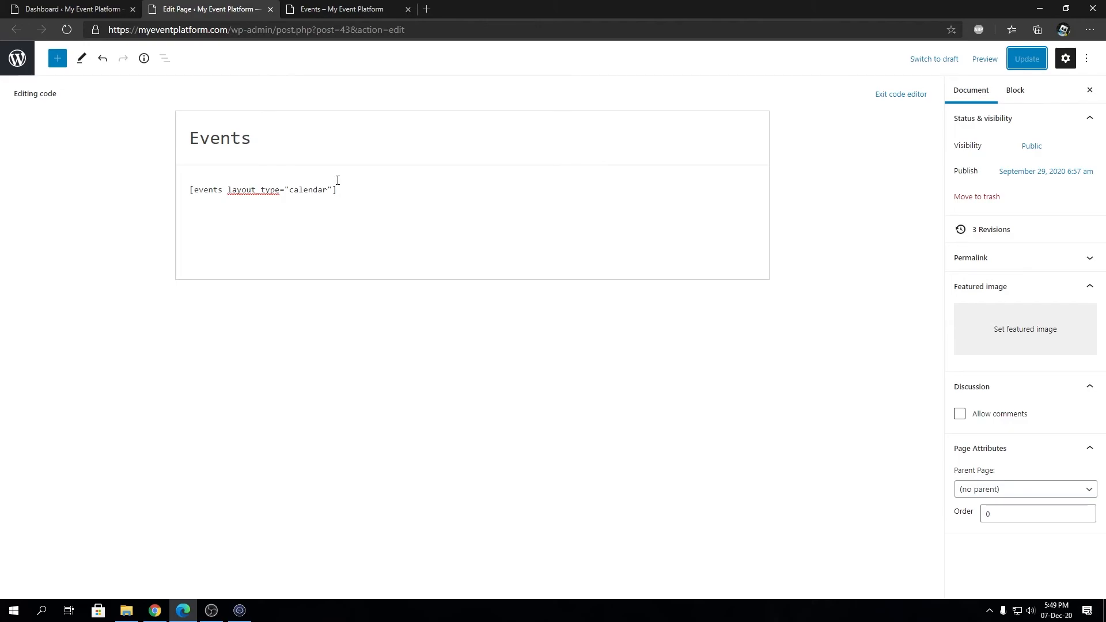
click(346, 9)
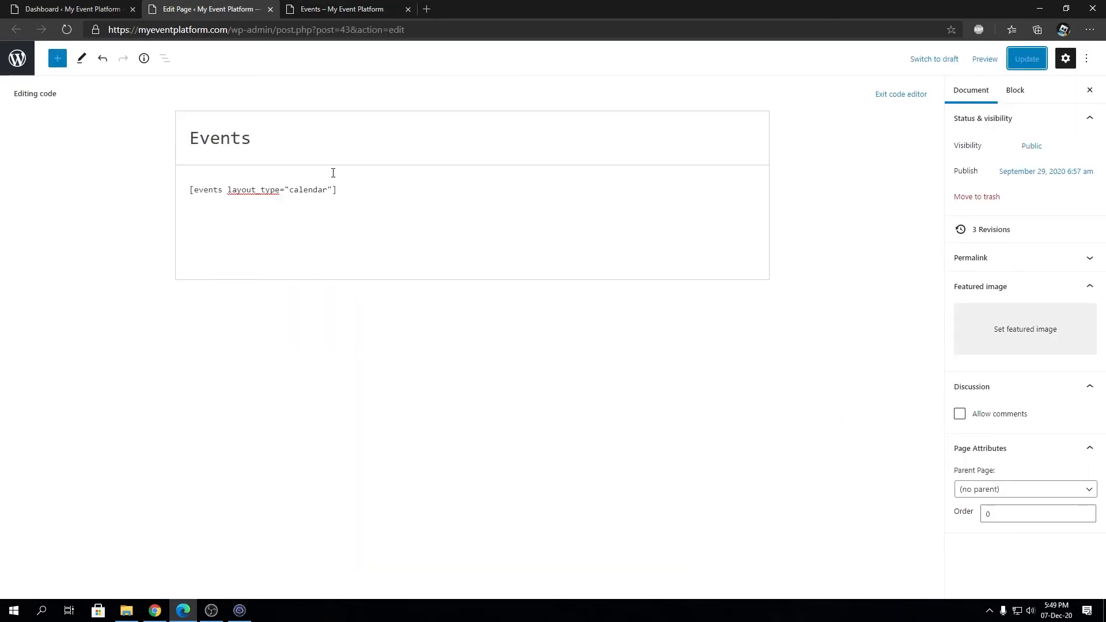
Delete the layout_type parameter, leaving a bare [events] shortcode.
double_click(252, 189)
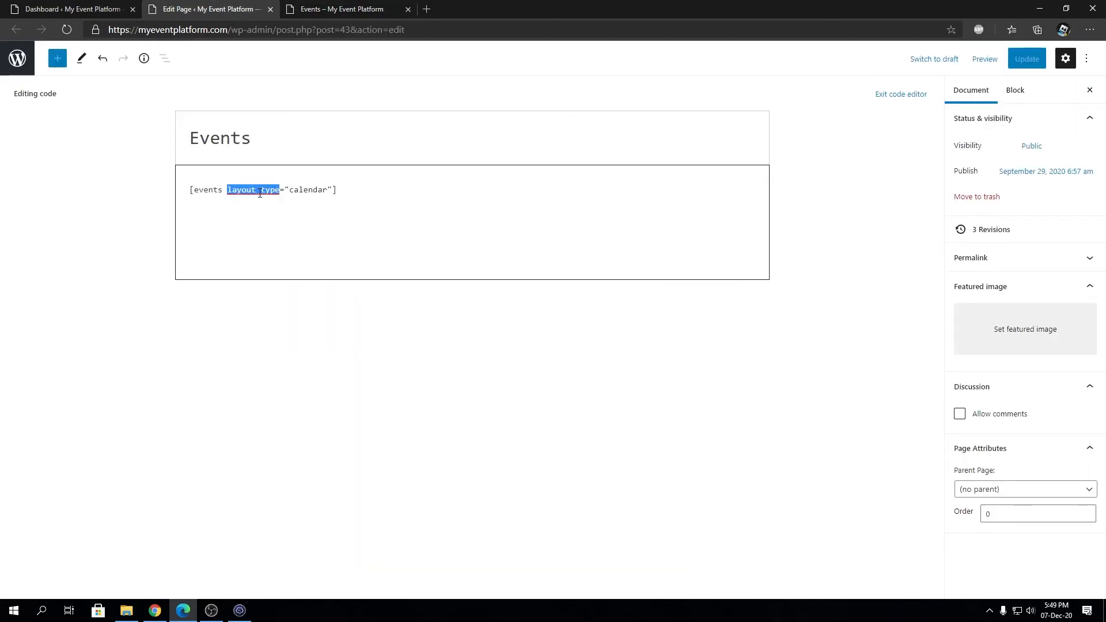
mouse_move(247, 191)
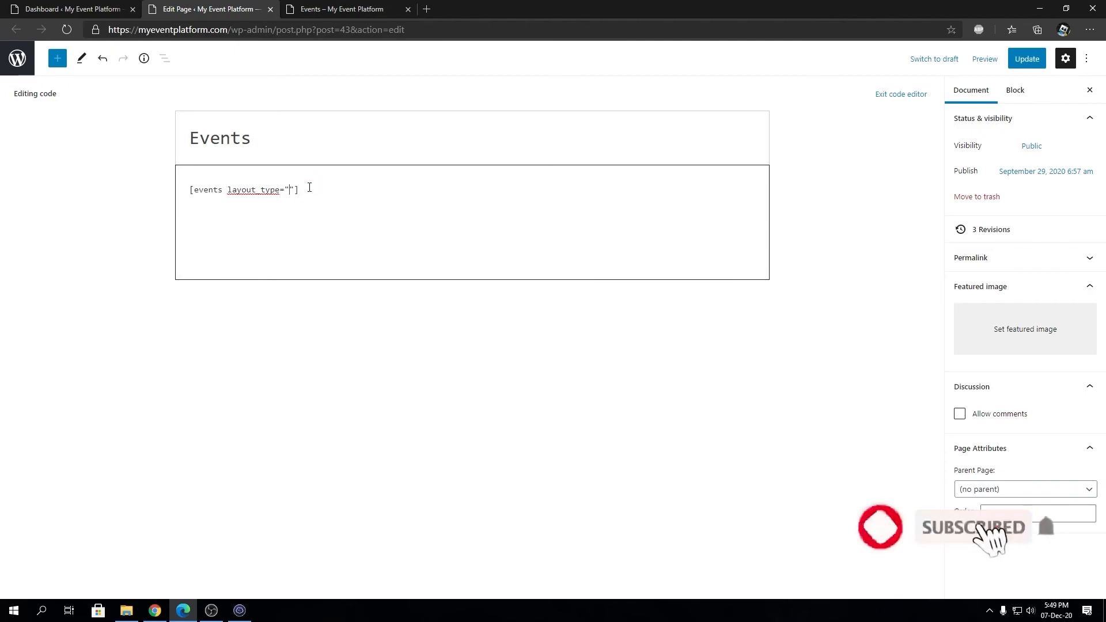
key(Backspace)
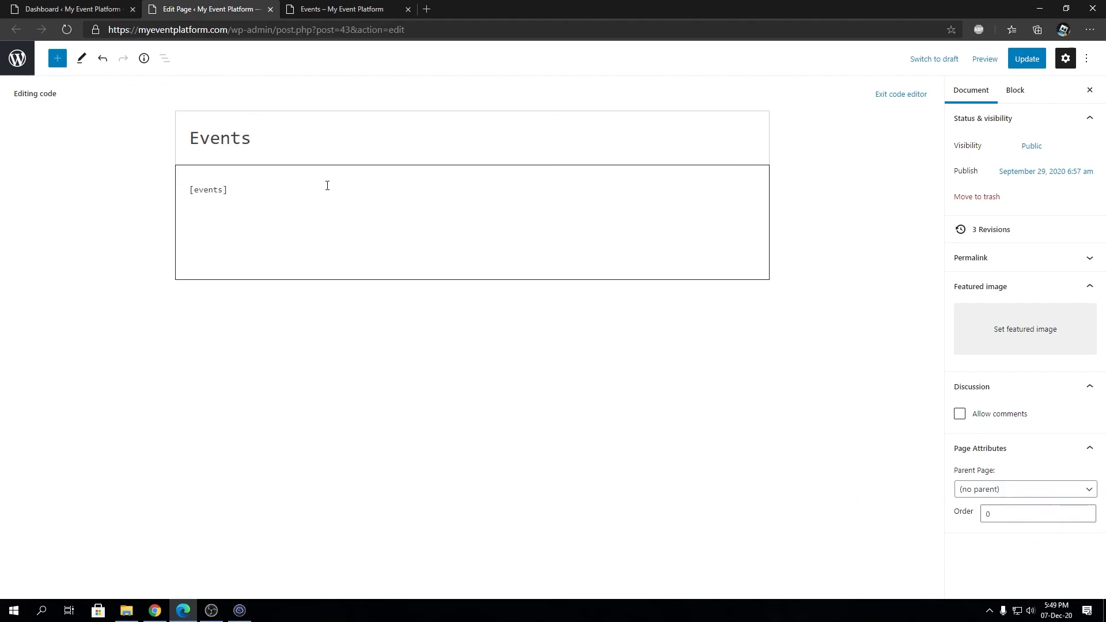
mouse_move(365, 170)
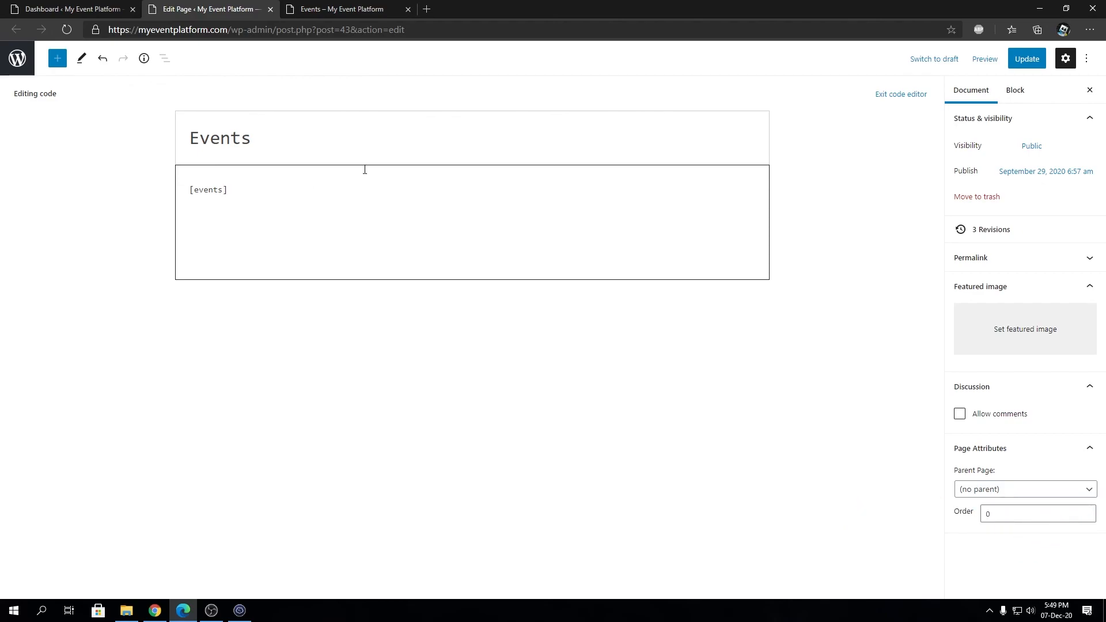